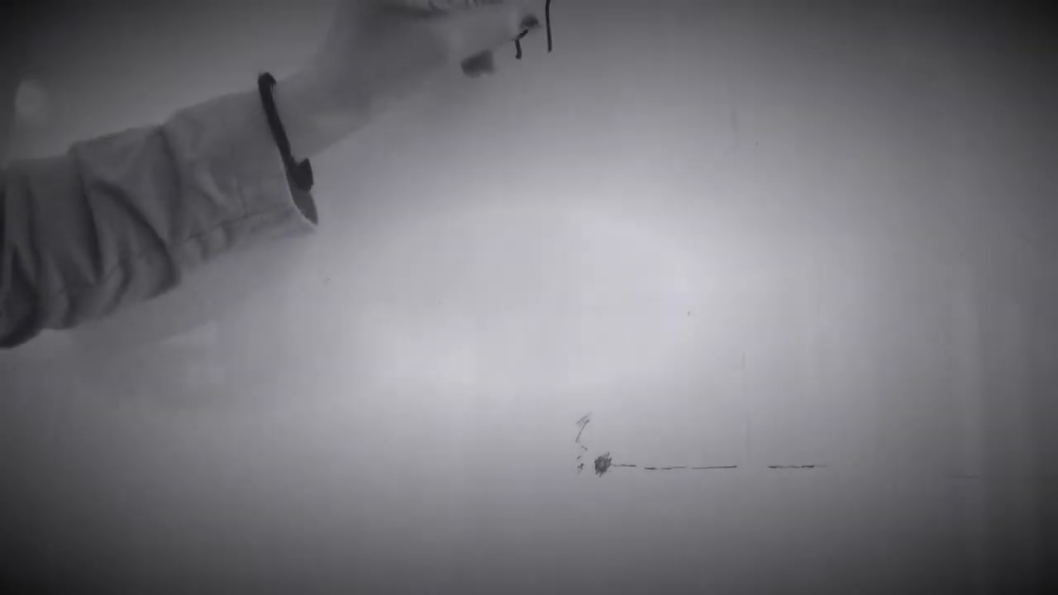
{"action": "type", "text": "cleft"}
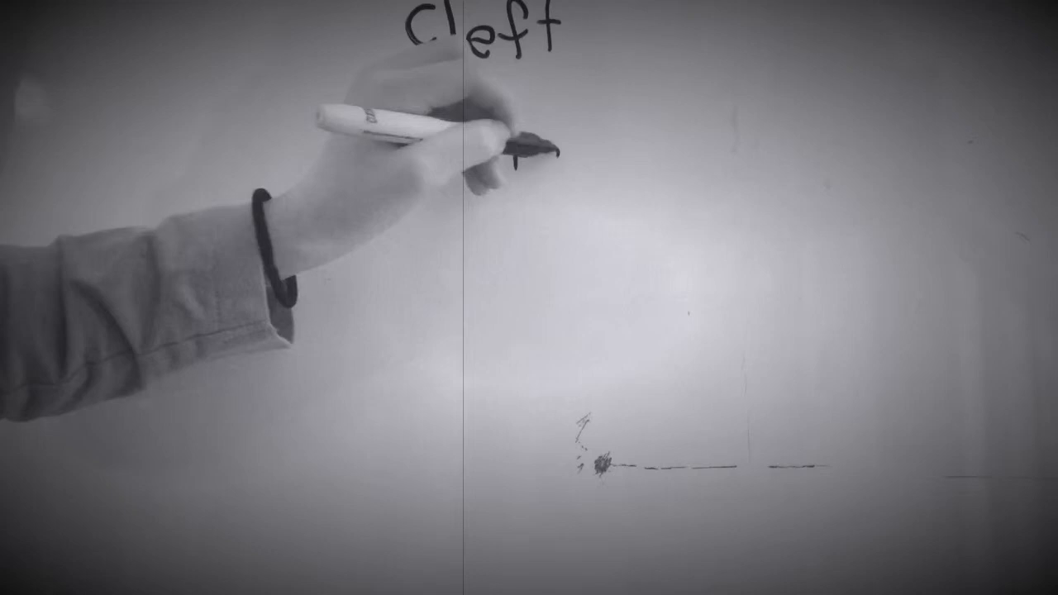